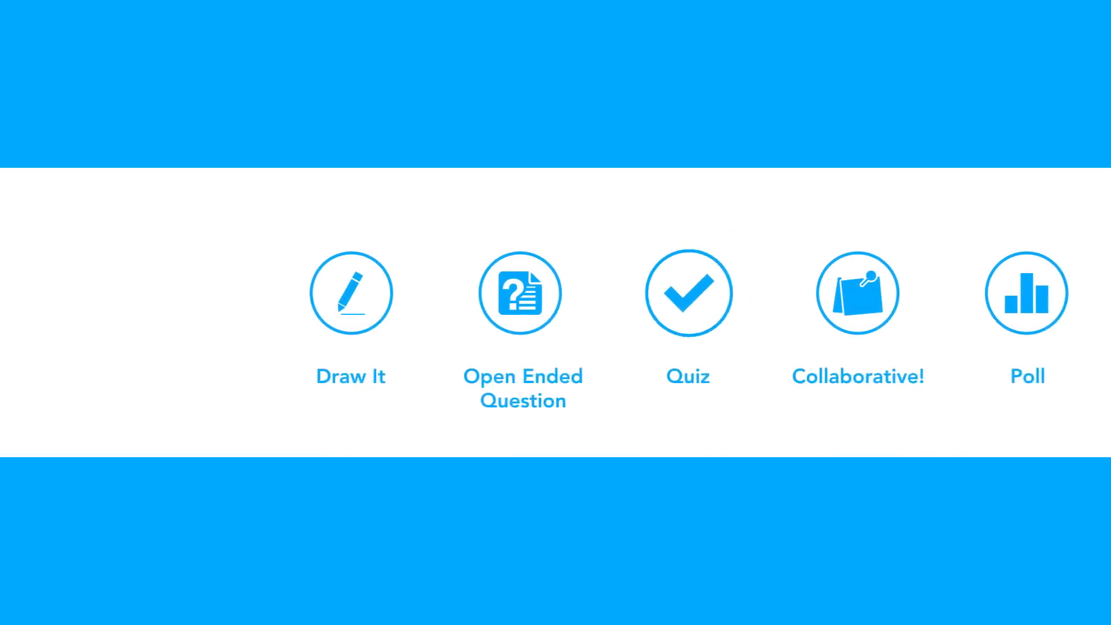
# Choose the Draw It activity from the row of Nearpod activity types
pyautogui.click(350, 293)
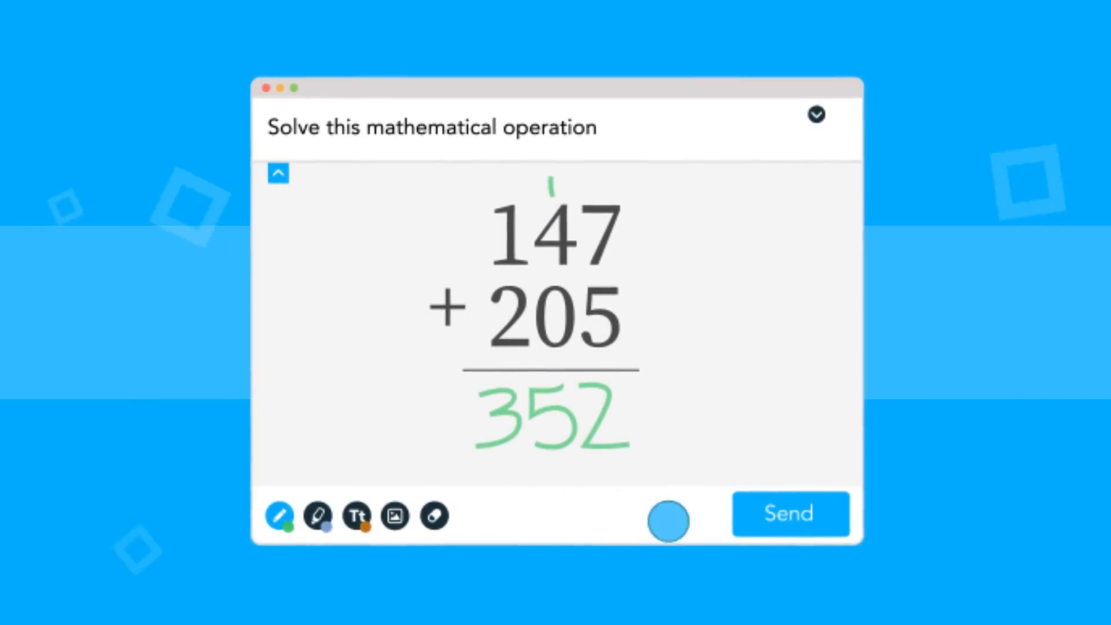
# Send the handwritten answer 352 for the sum 147 + 205
pyautogui.click(789, 513)
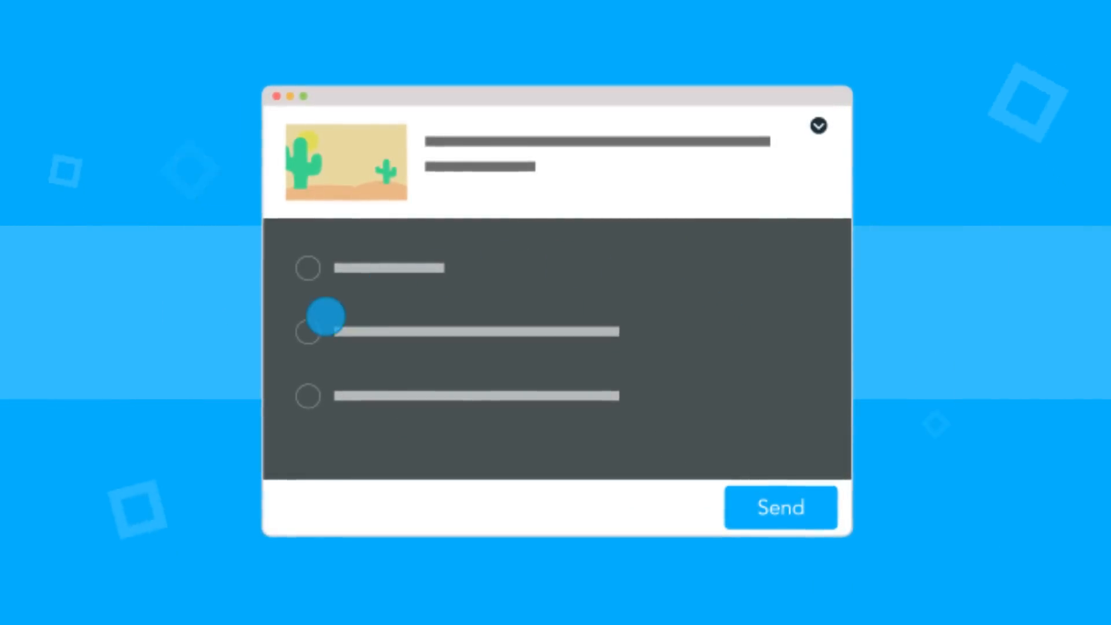
# Select the second and third answers in the desert-picture poll
pyautogui.click(306, 332)
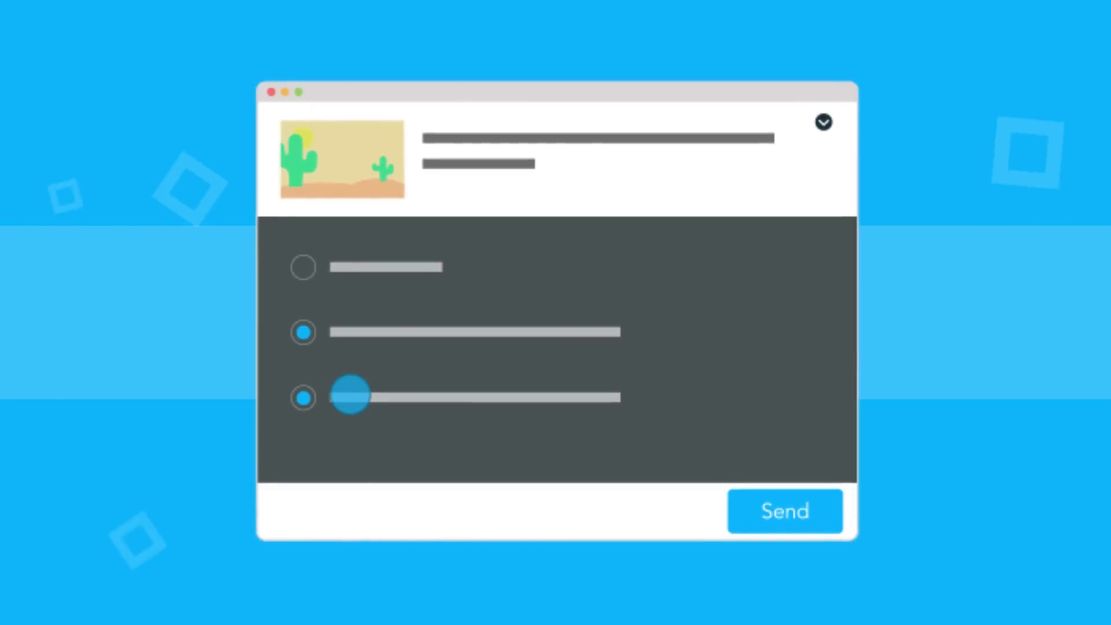
pyautogui.click(785, 510)
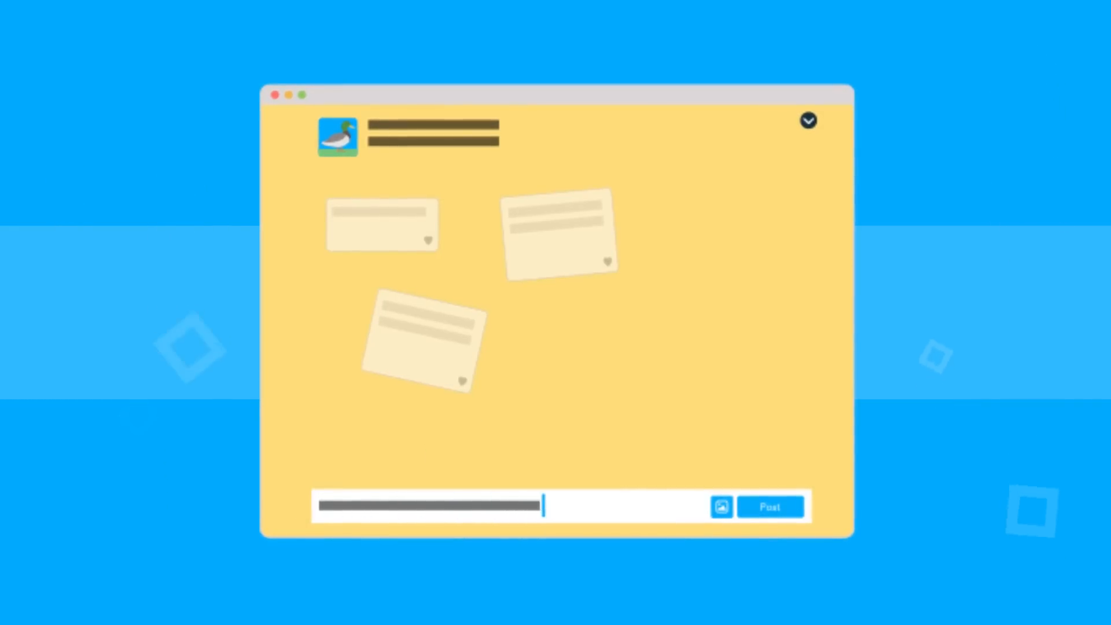
# Attach a picture to the duck-topic note and post it to the collaborate board
pyautogui.click(721, 507)
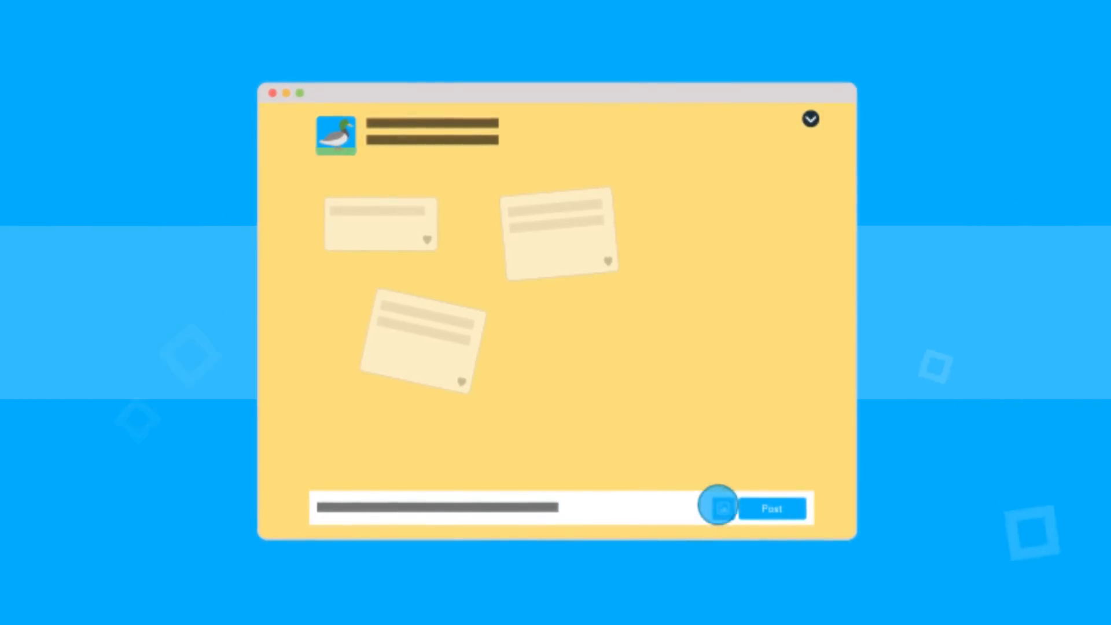
pyautogui.click(717, 508)
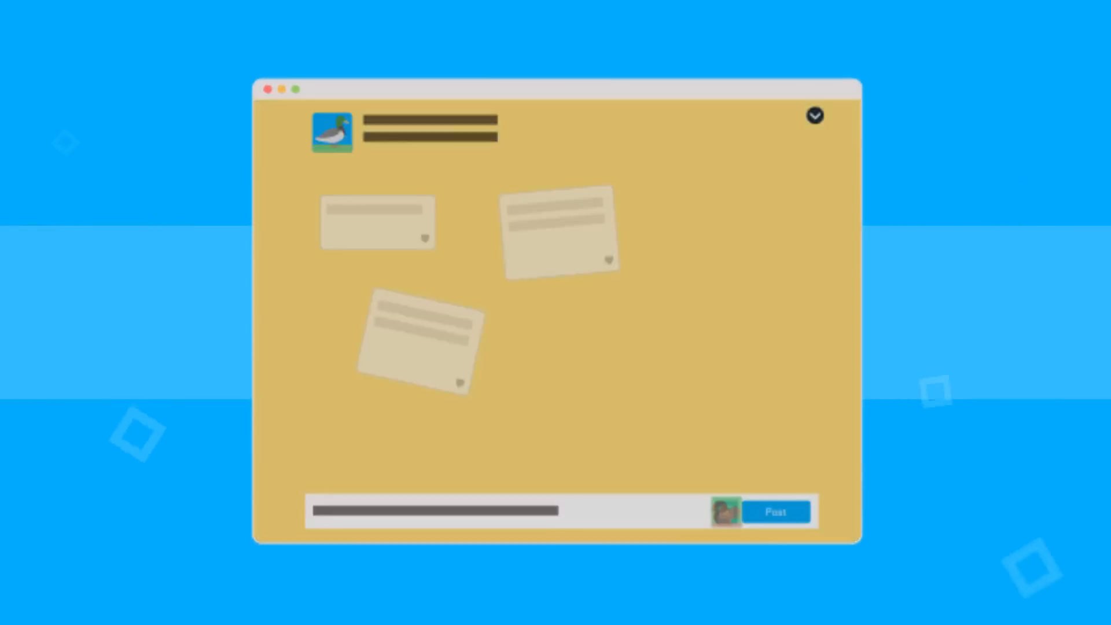
pyautogui.click(777, 511)
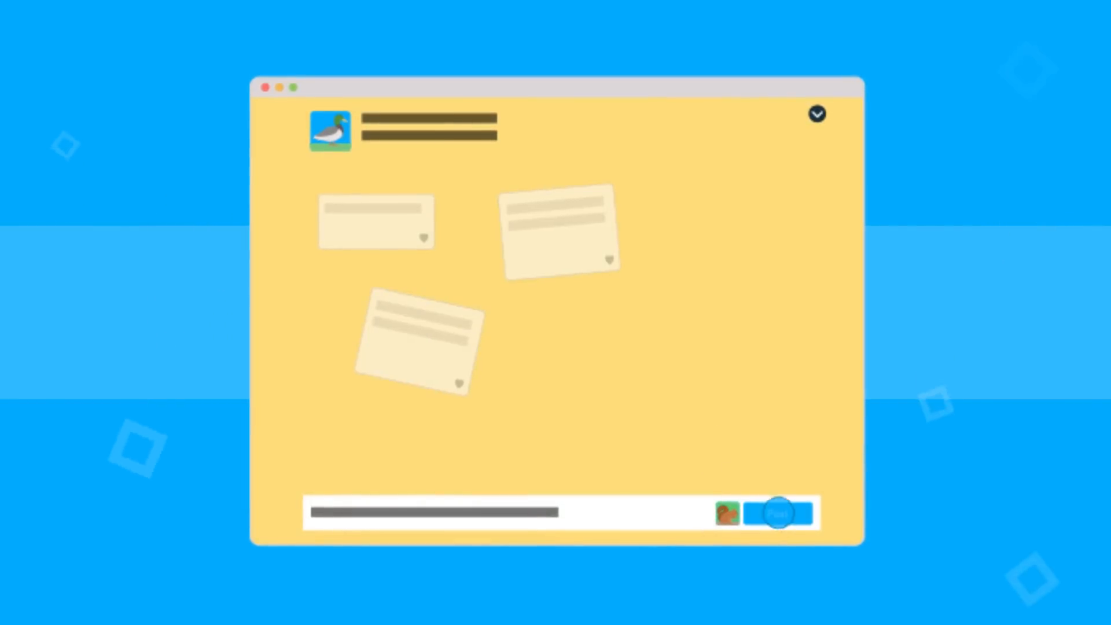
pyautogui.click(778, 512)
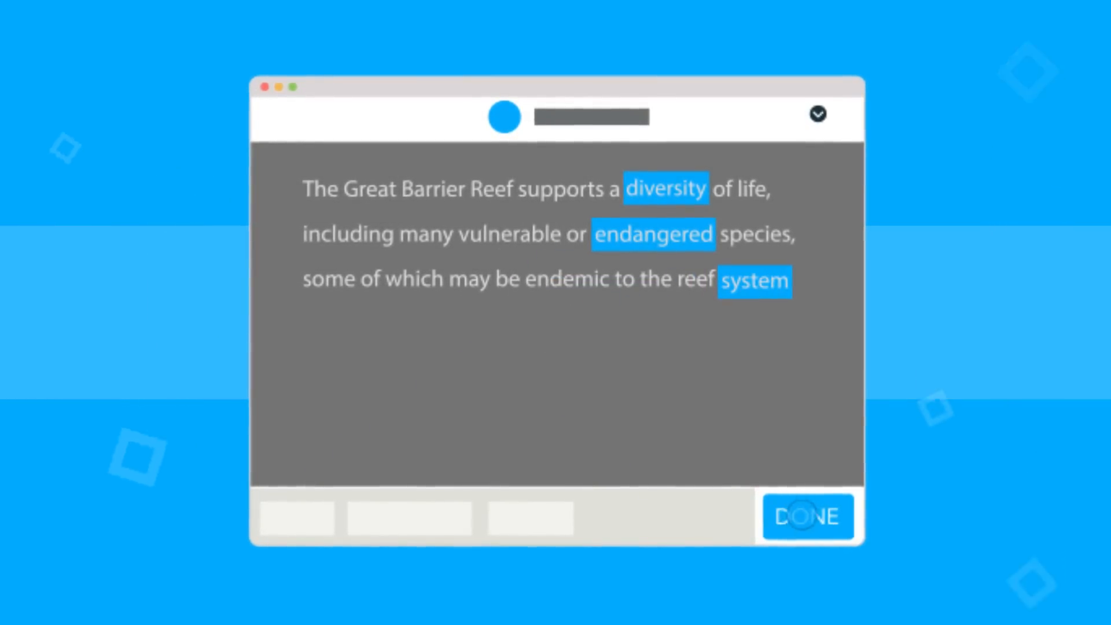
# Submit the completed reef passage and close the Excellent! feedback message
pyautogui.click(807, 516)
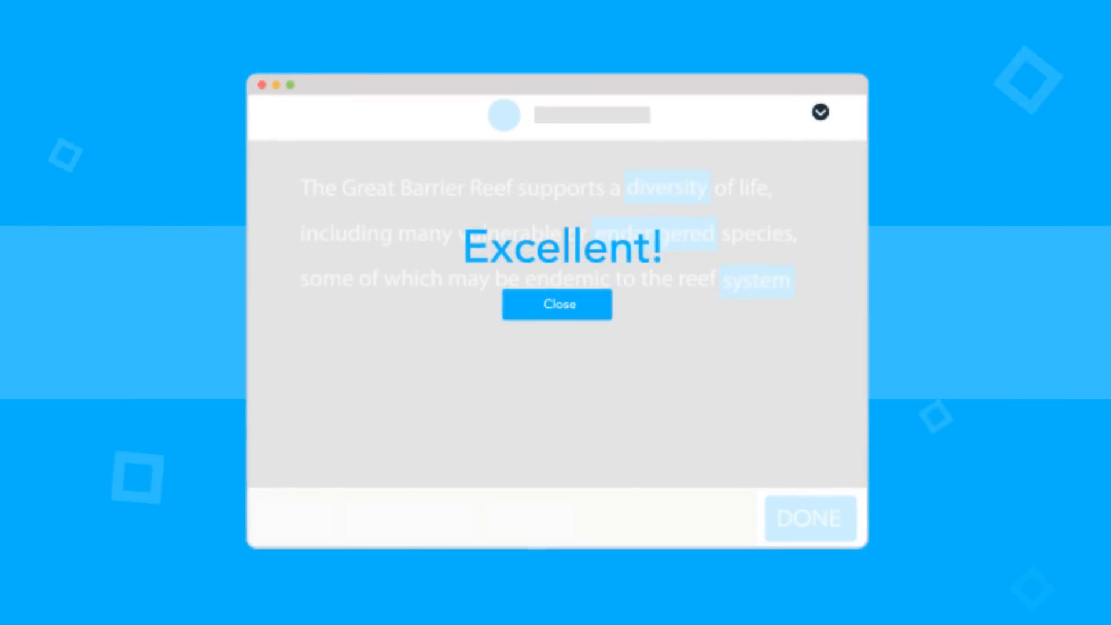
pyautogui.click(556, 304)
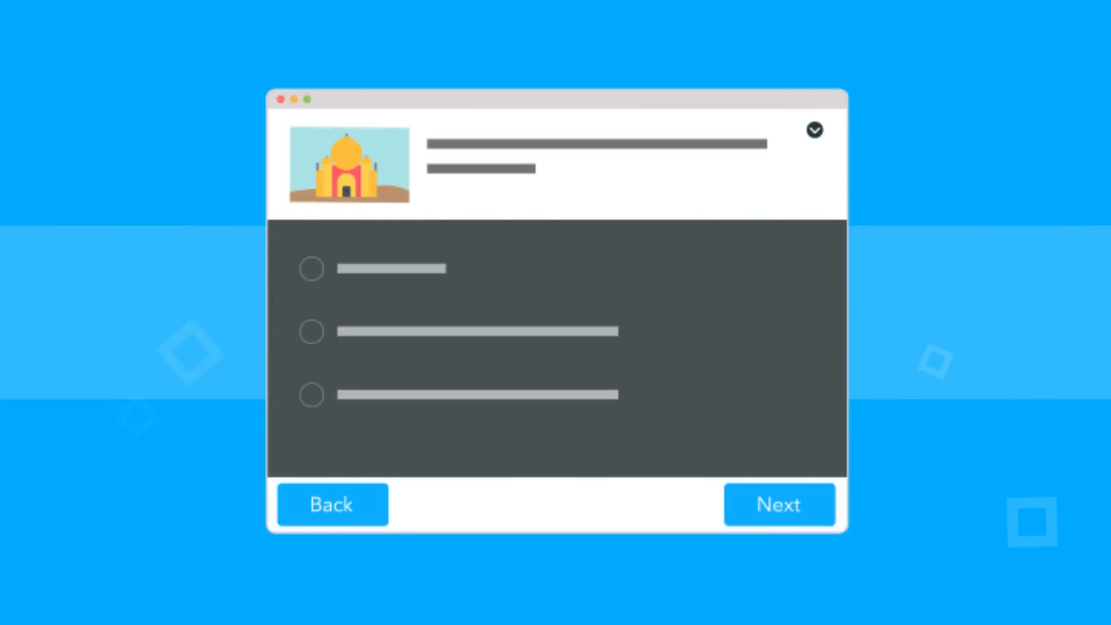
# Answer the domed-building question, advance, and submit to reach the 75%/25% report
pyautogui.click(310, 332)
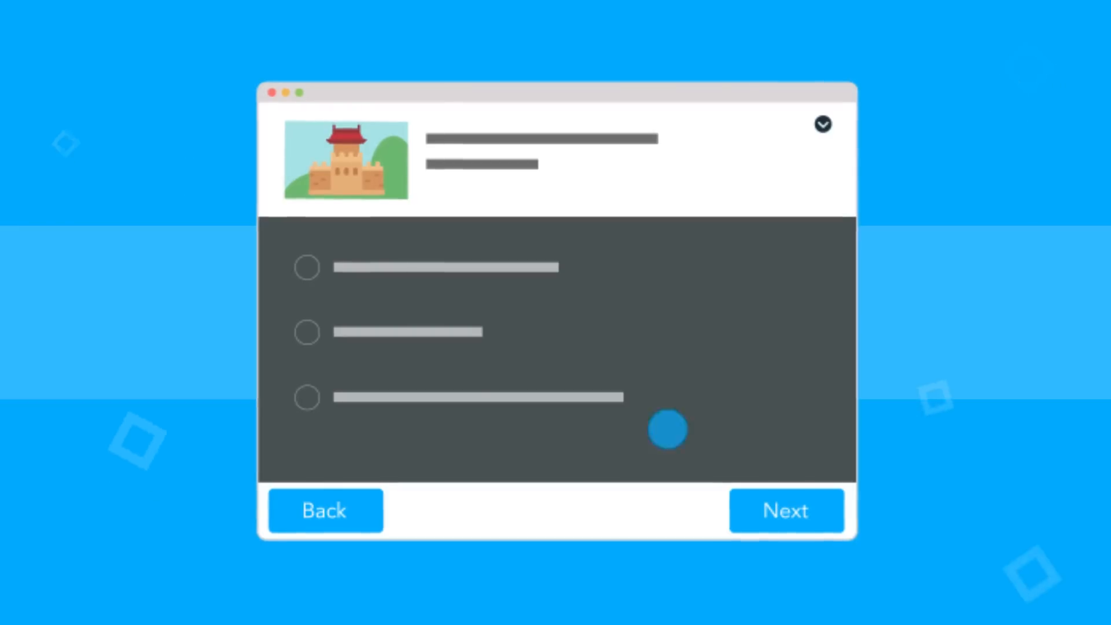
pyautogui.click(785, 511)
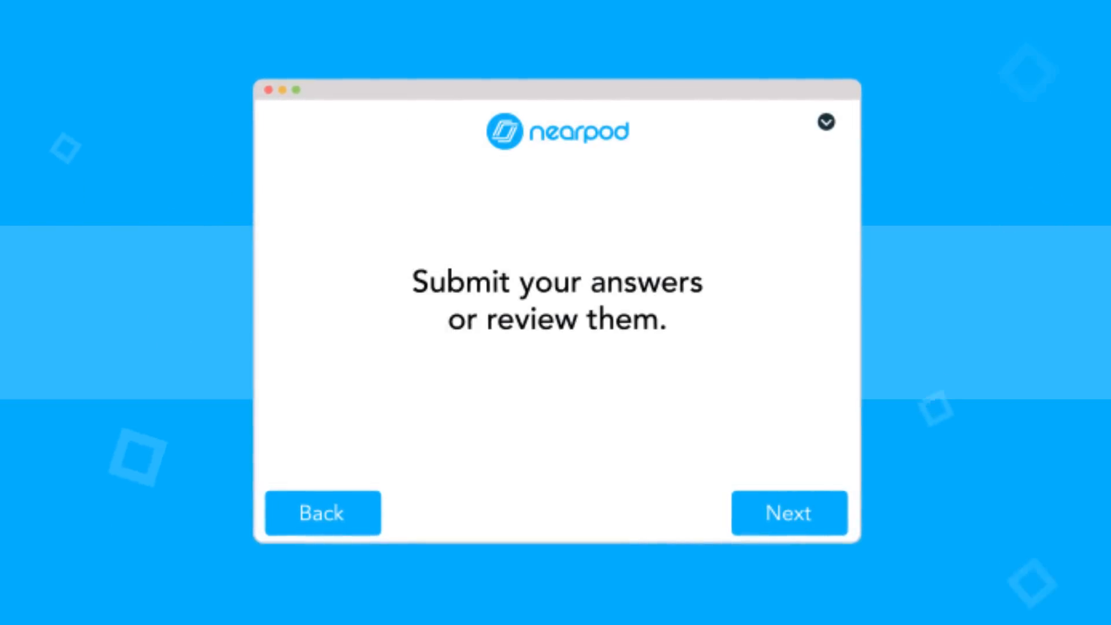
pyautogui.click(788, 512)
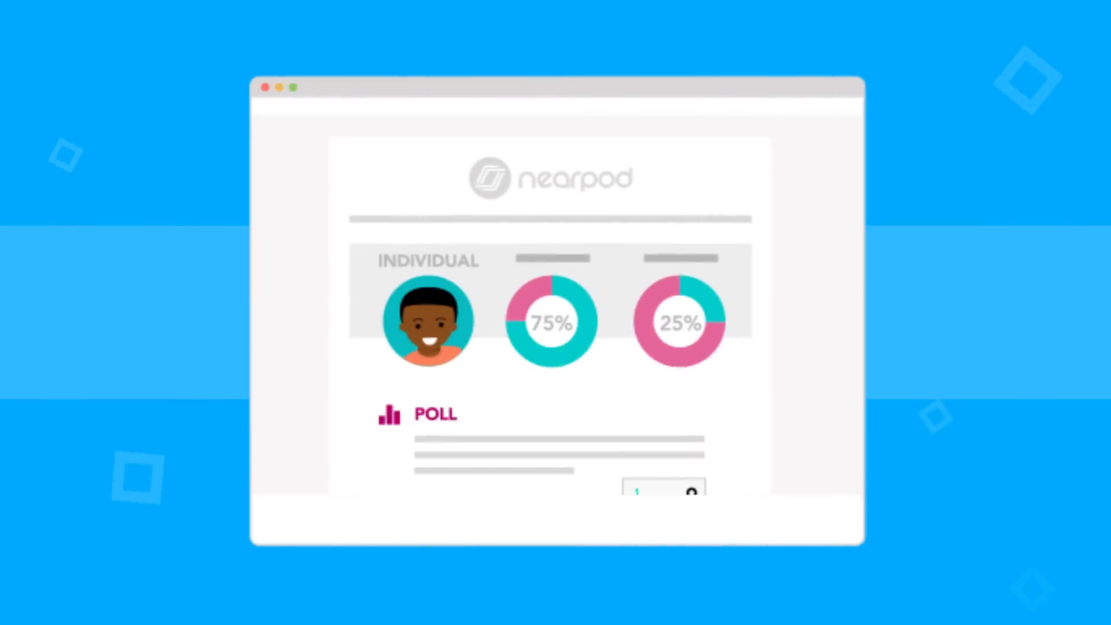